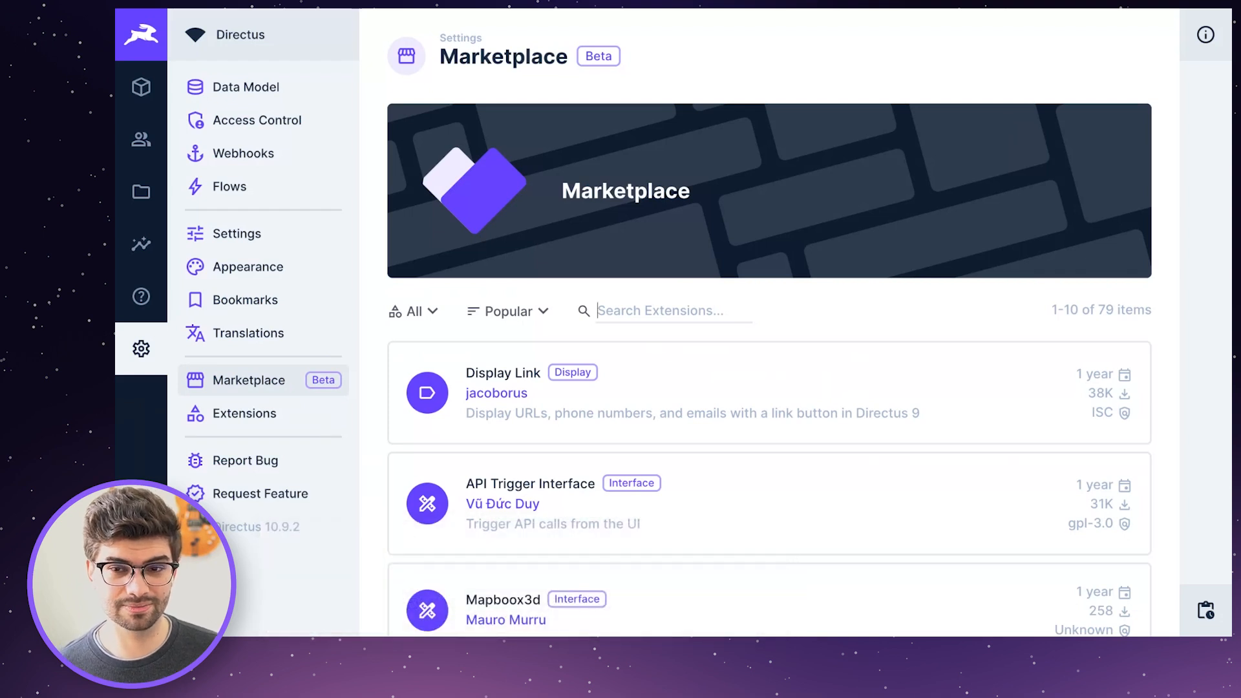
mouse_move(1046, 137)
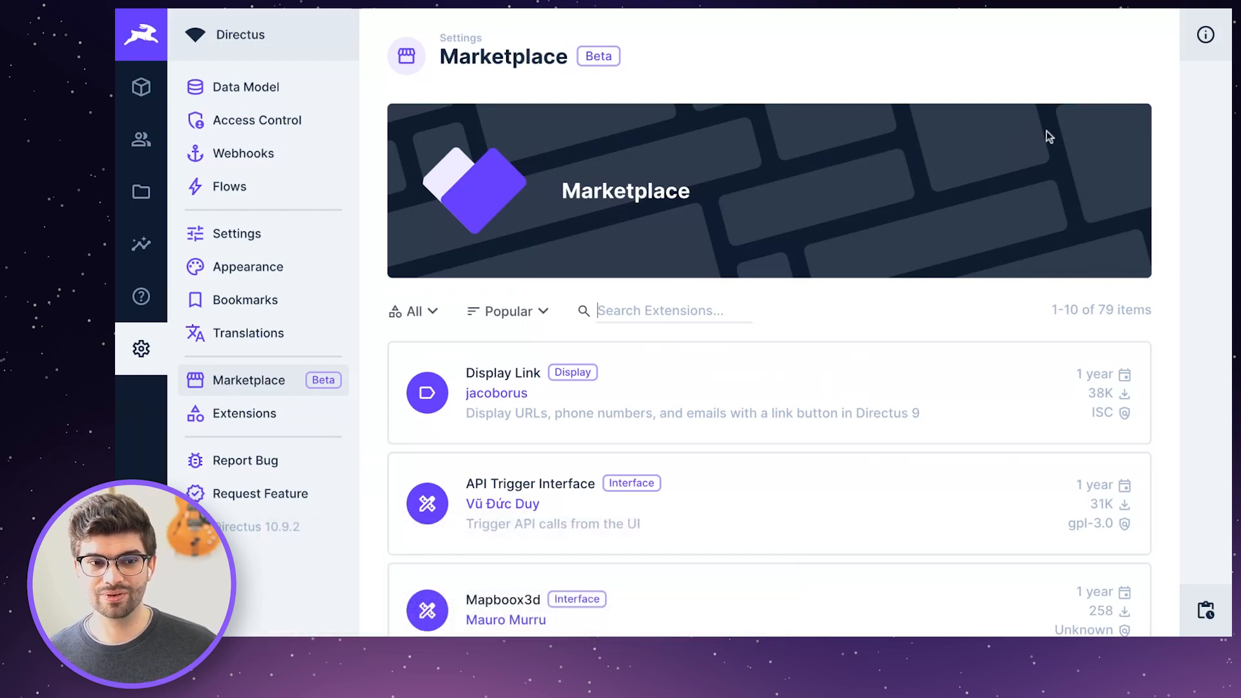
mouse_move(996, 44)
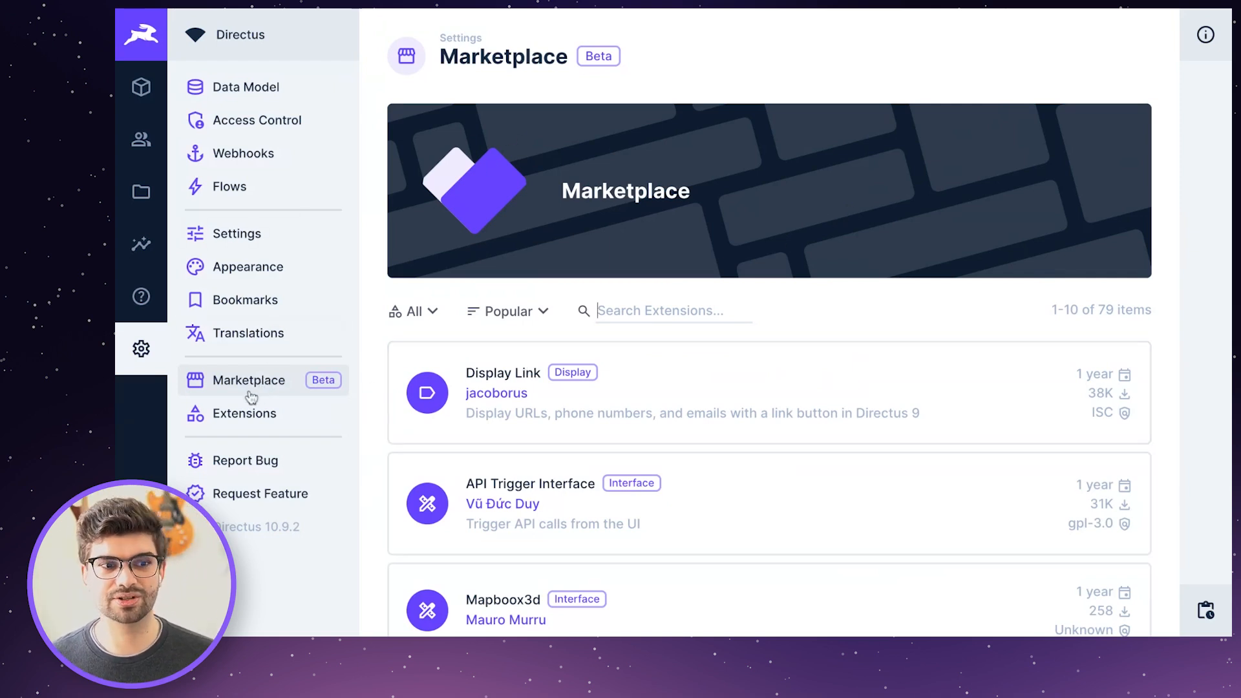
mouse_move(275, 400)
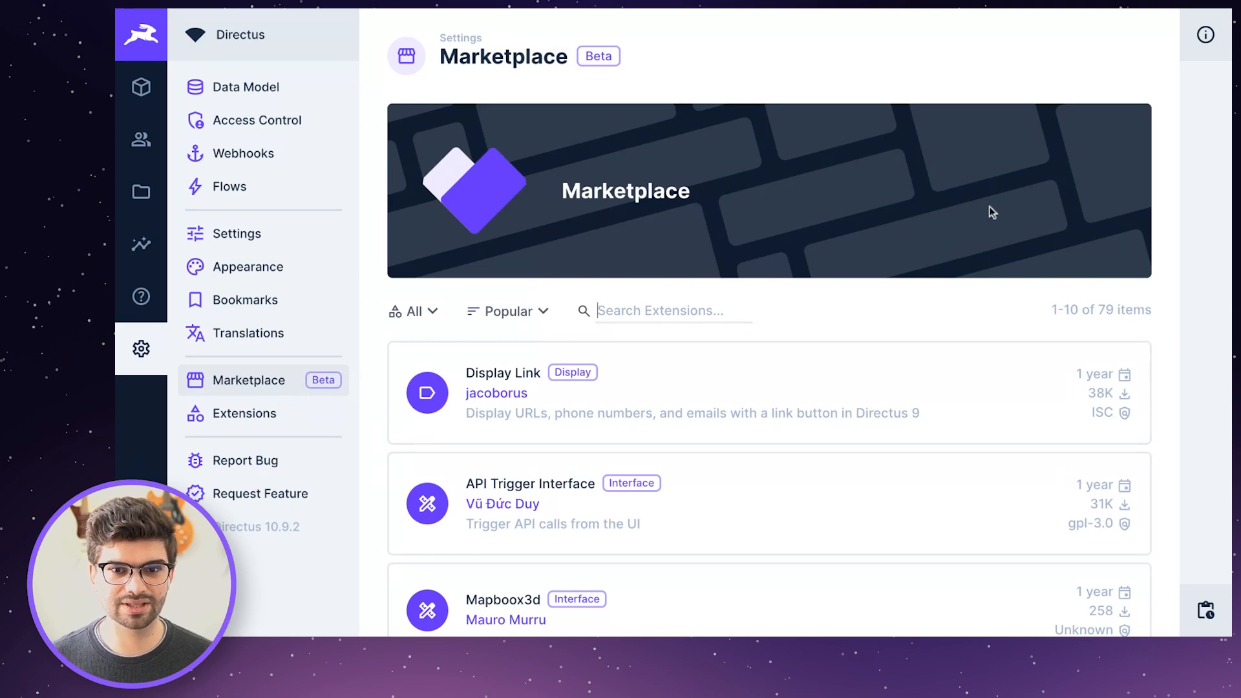
Browse the Marketplace, checking the extension type filters and sort options.
scroll(down, 3)
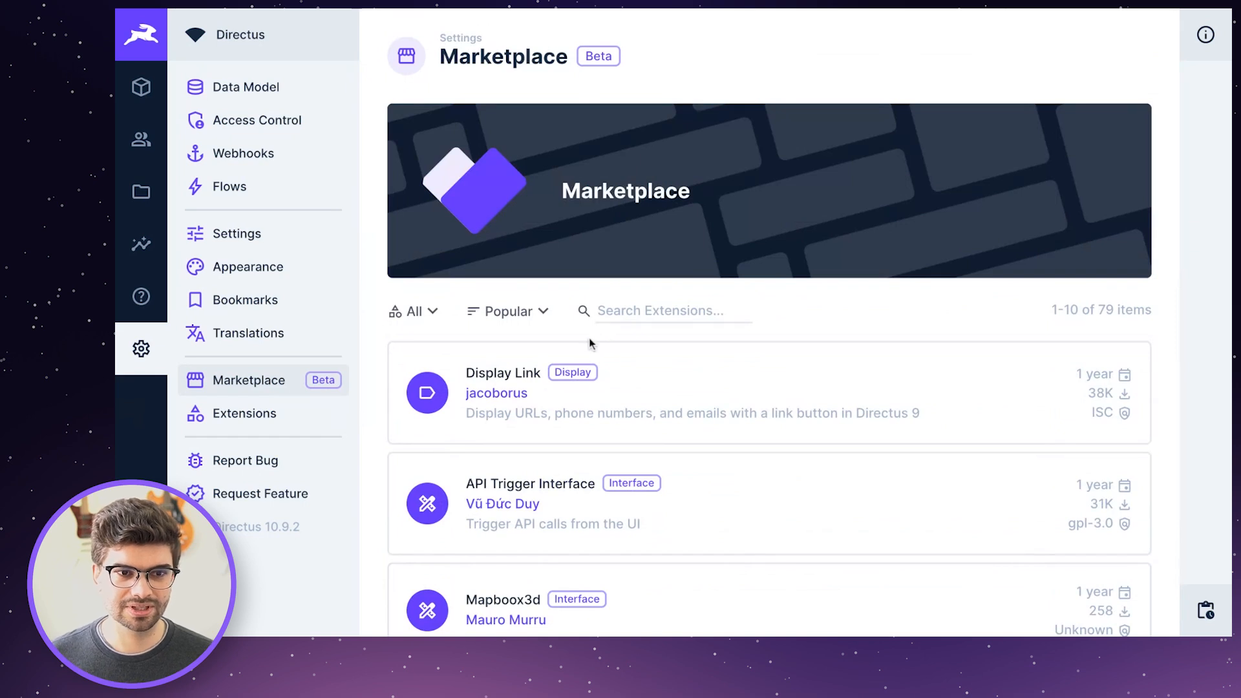
click(412, 310)
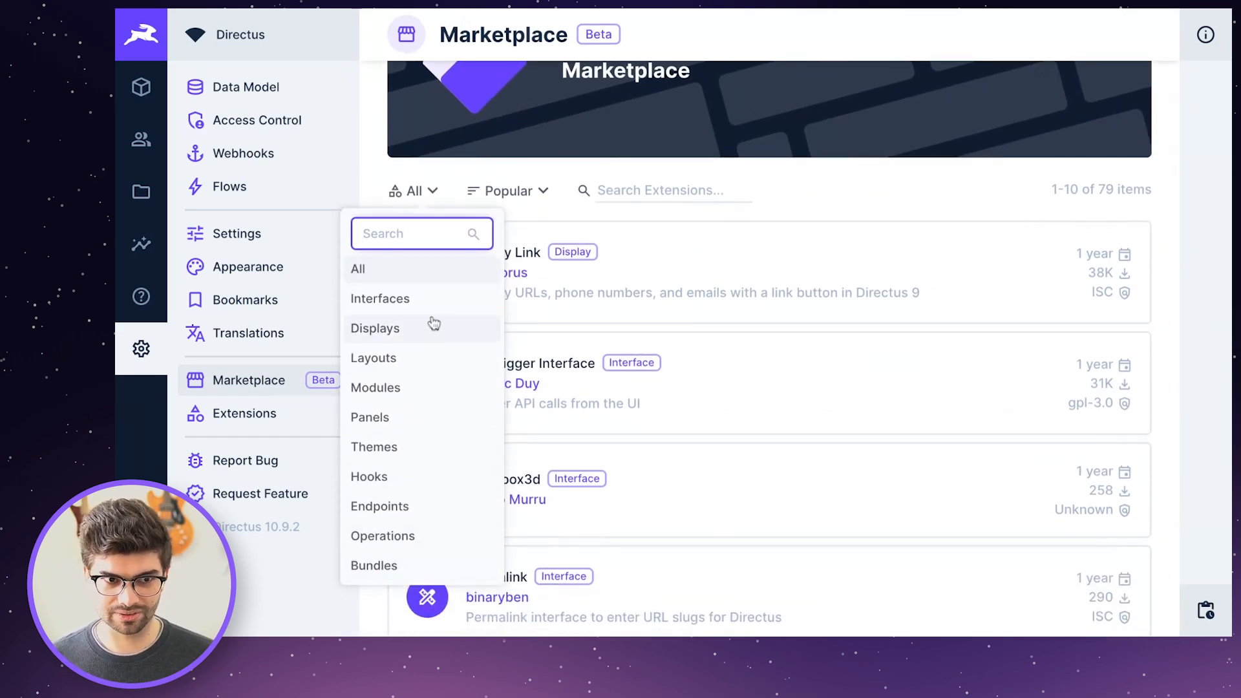
mouse_move(457, 387)
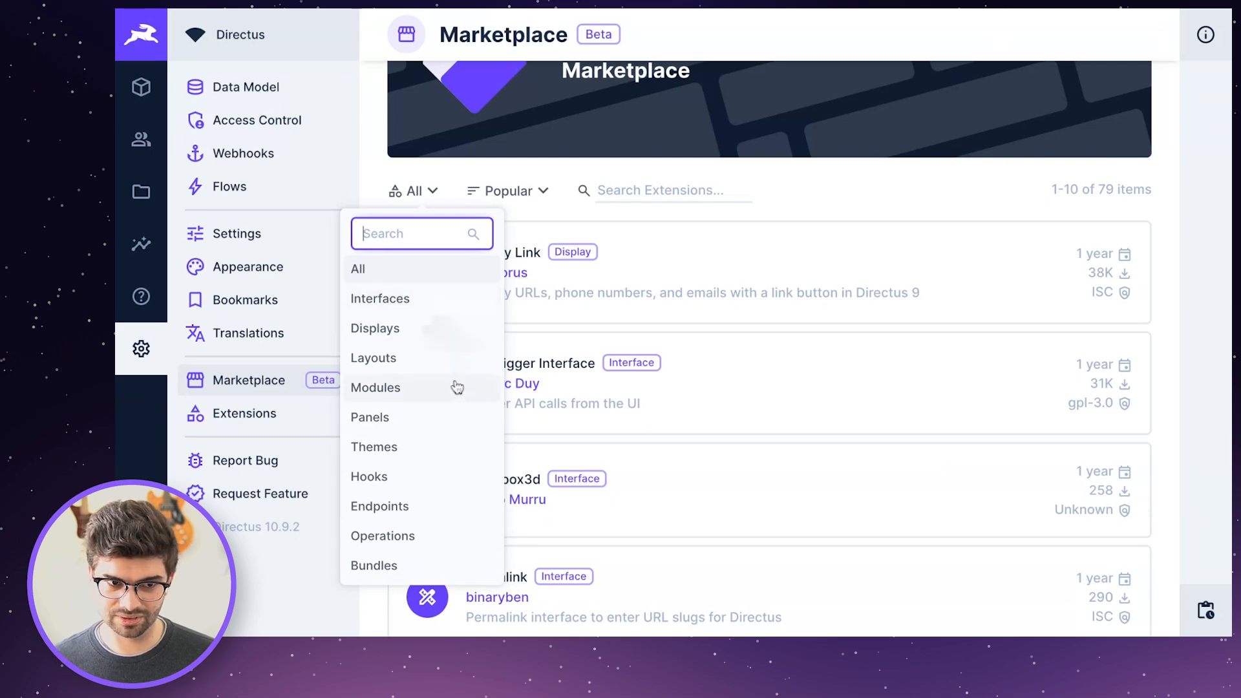
mouse_move(579, 448)
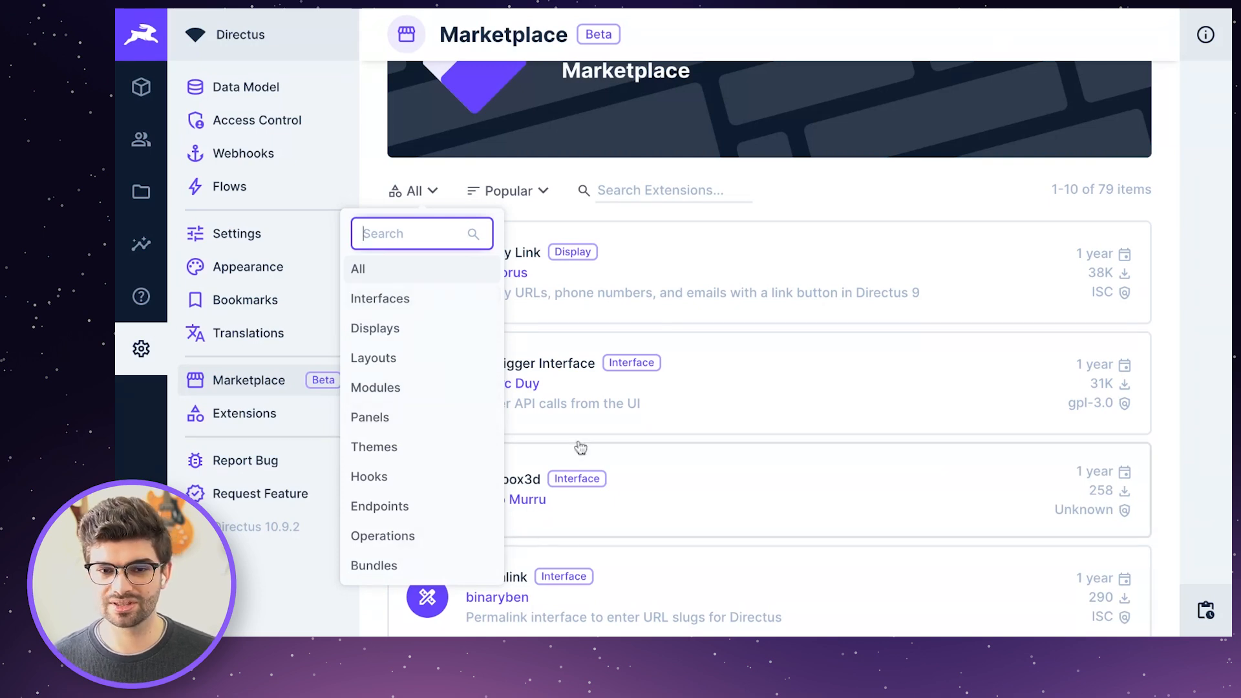
mouse_move(501, 307)
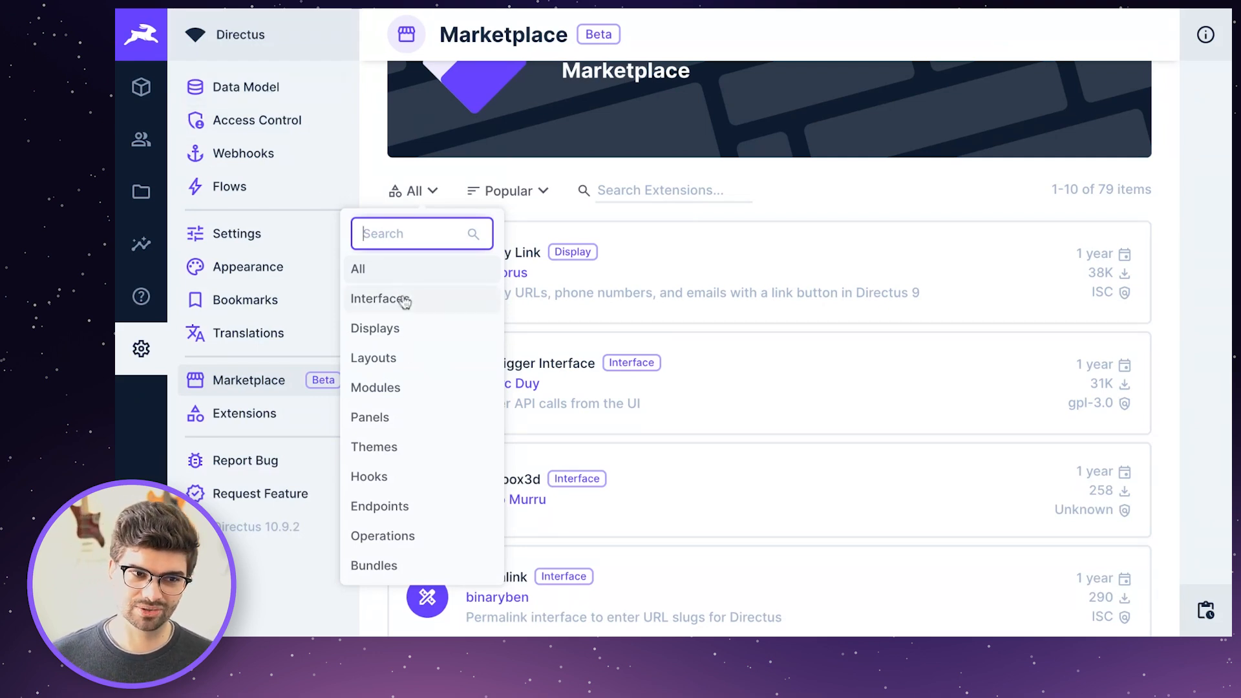
mouse_move(370, 477)
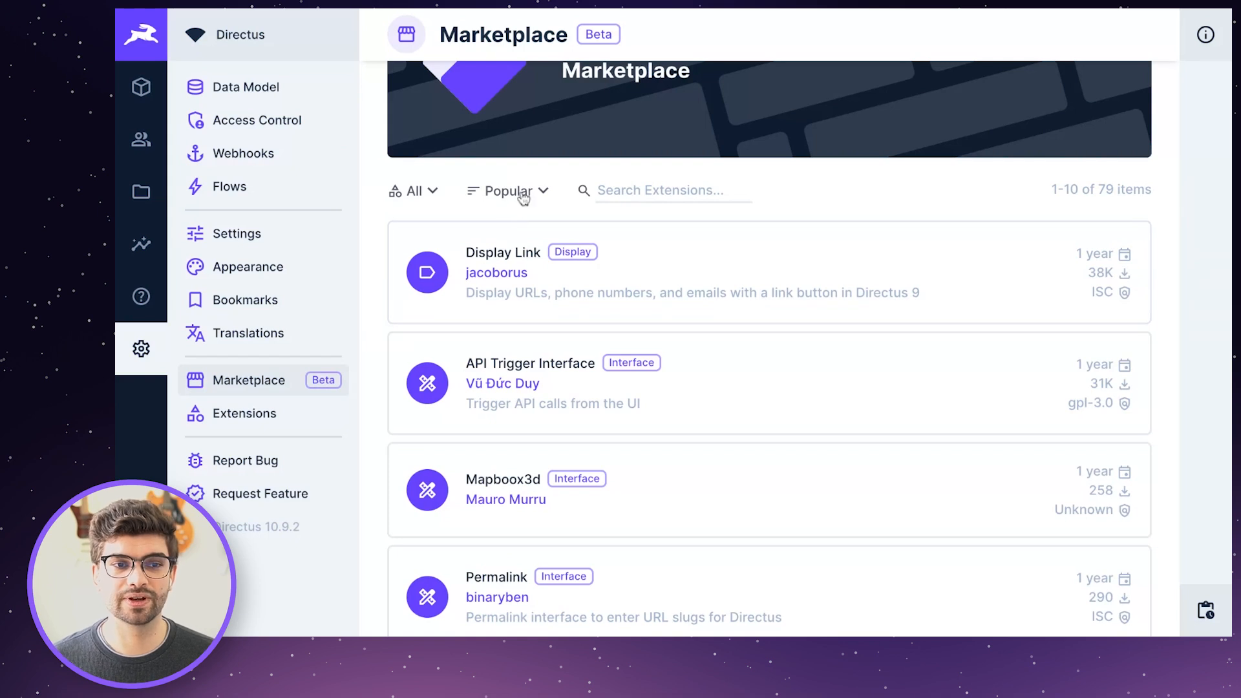
click(508, 190)
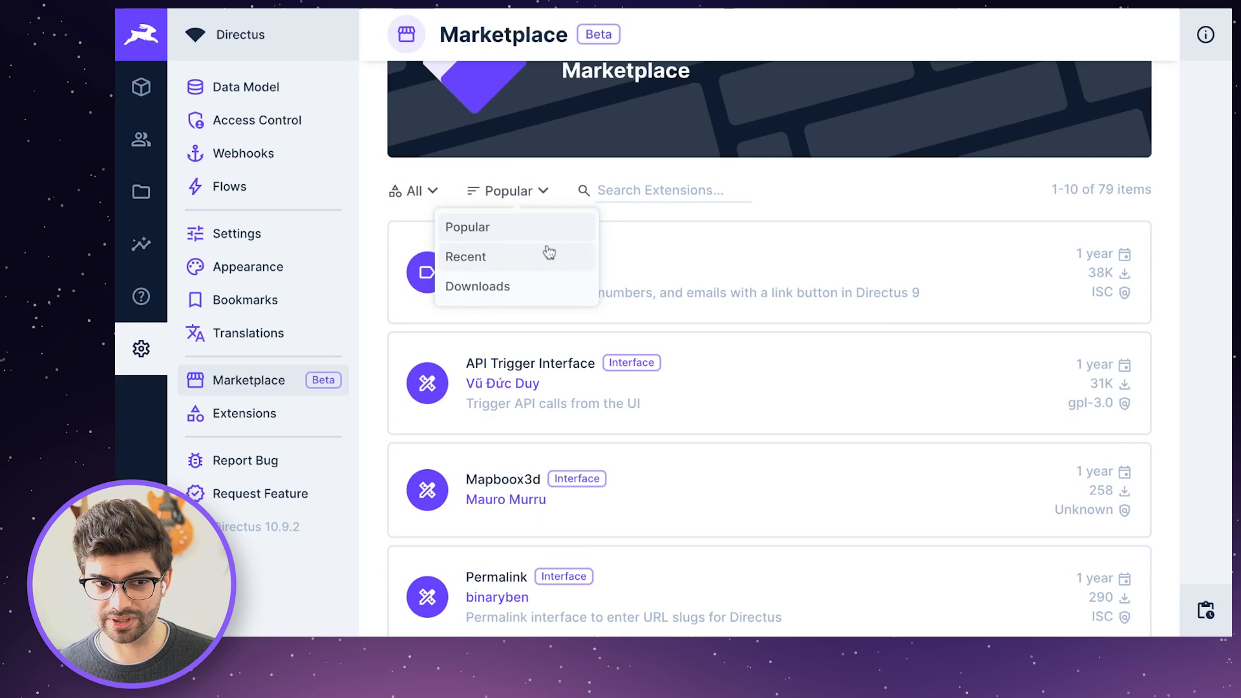
mouse_move(538, 287)
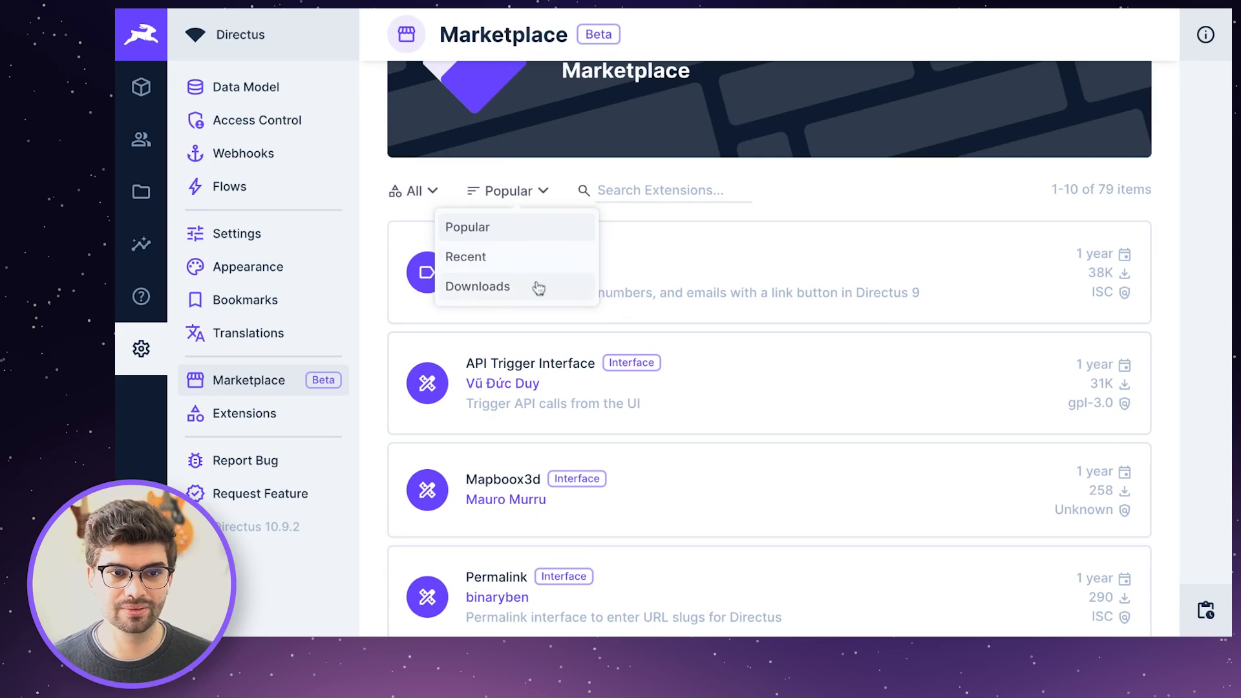
mouse_move(763, 202)
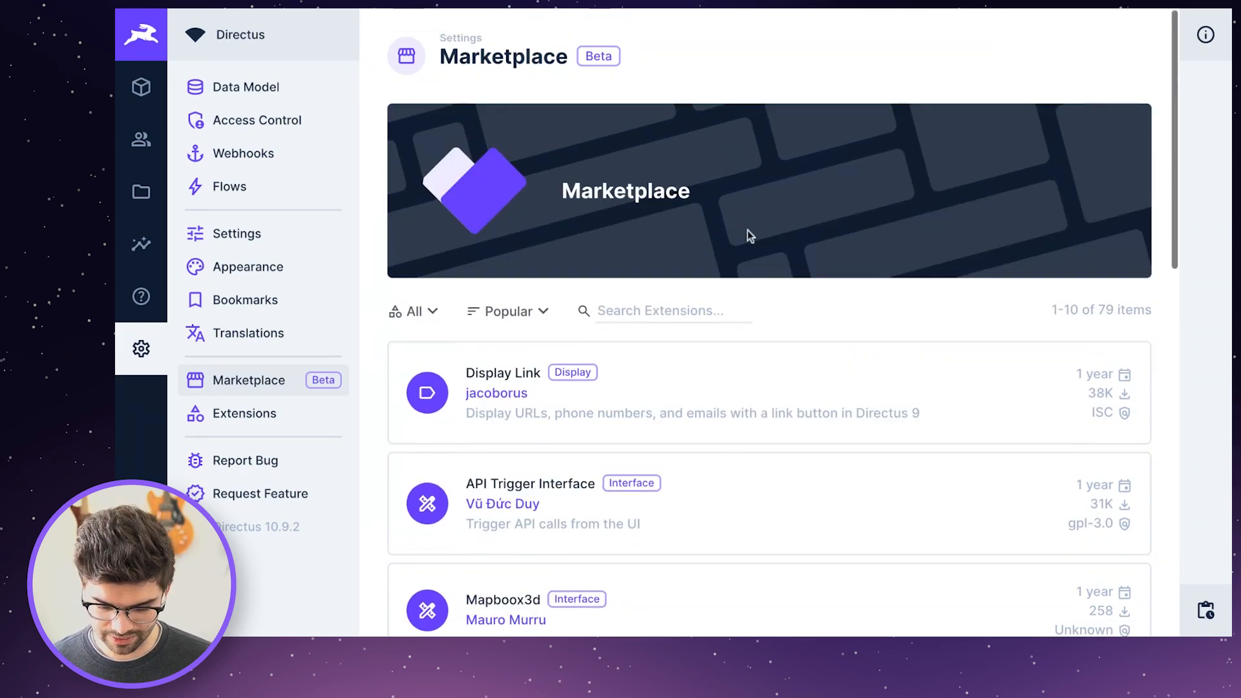
Search 'solarize' and open the Solarized Theme details page.
text(solarized)
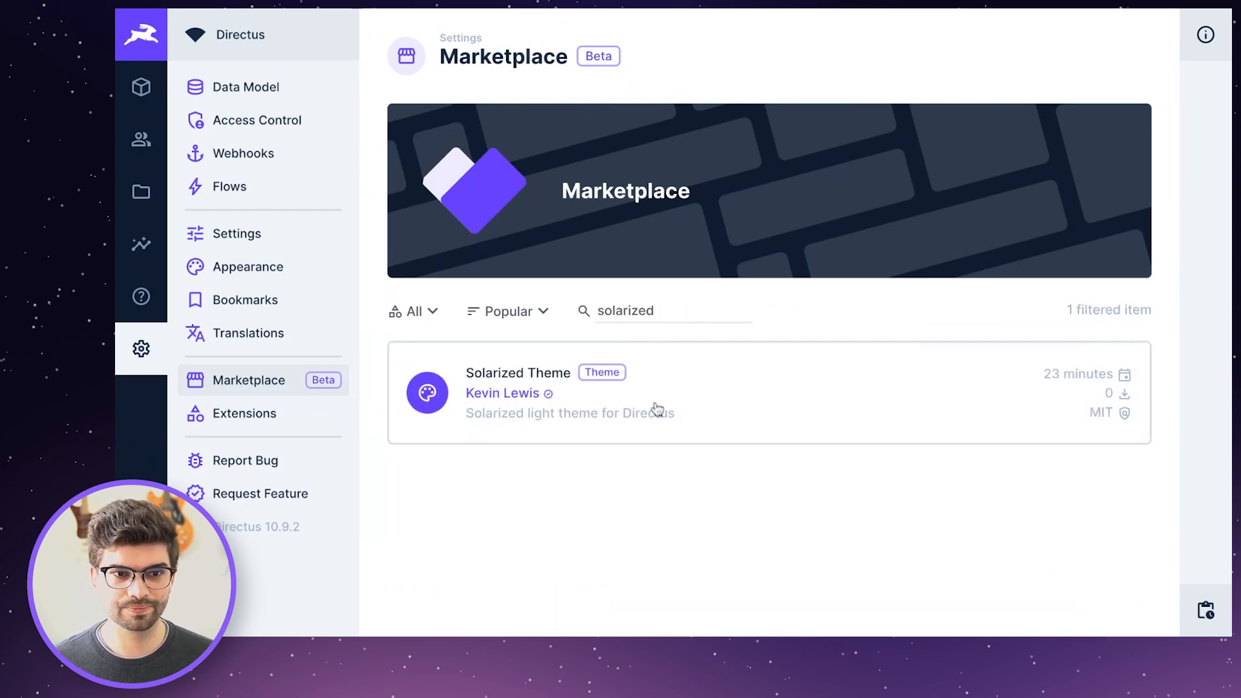
click(518, 392)
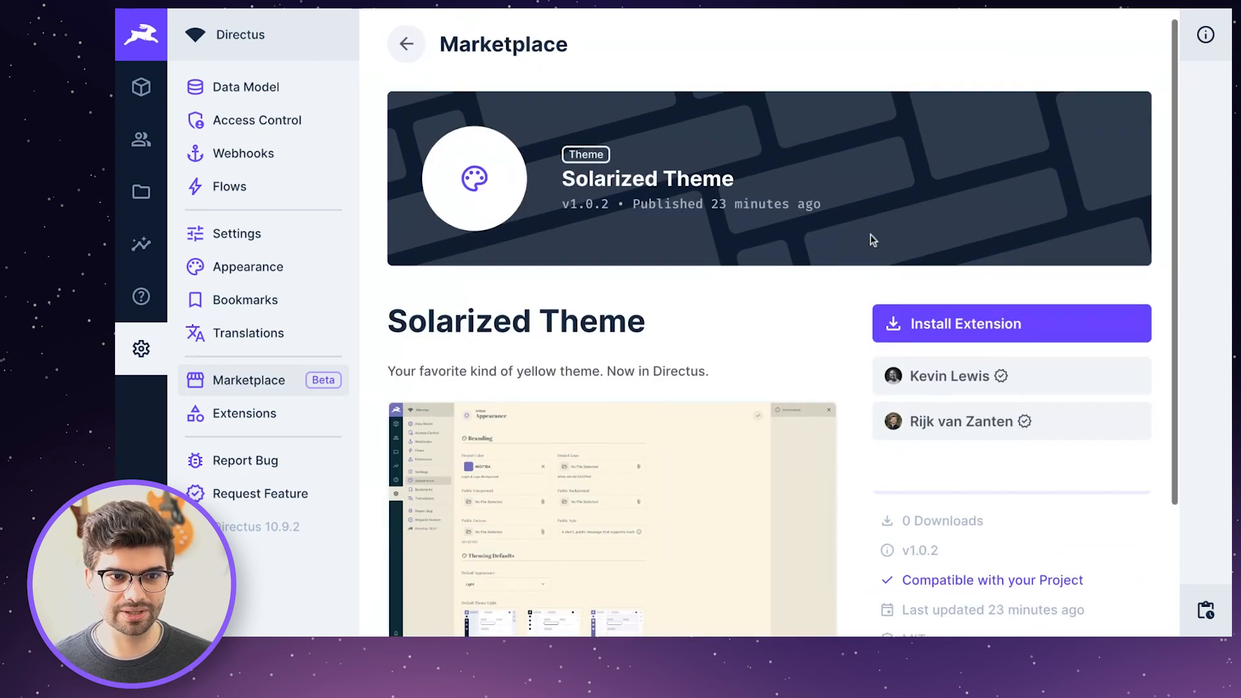
scroll(down, 3)
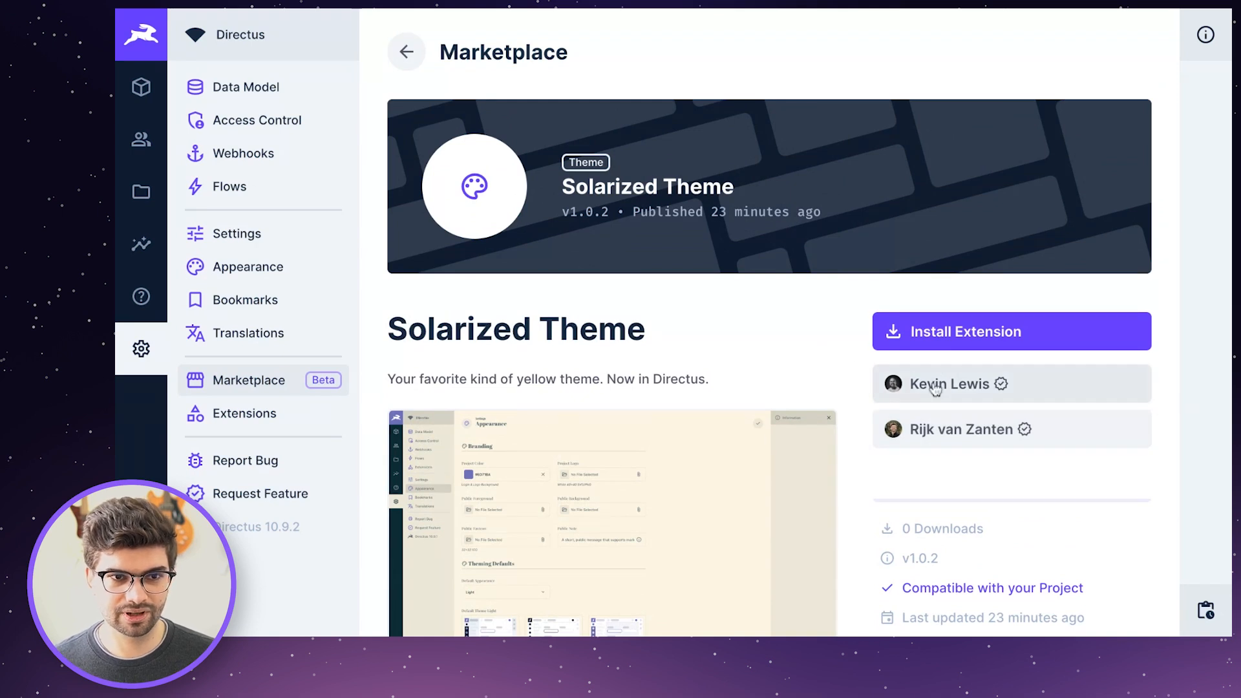
View Kevin Lewis's author profile, then return to the Solarized Theme page.
click(947, 384)
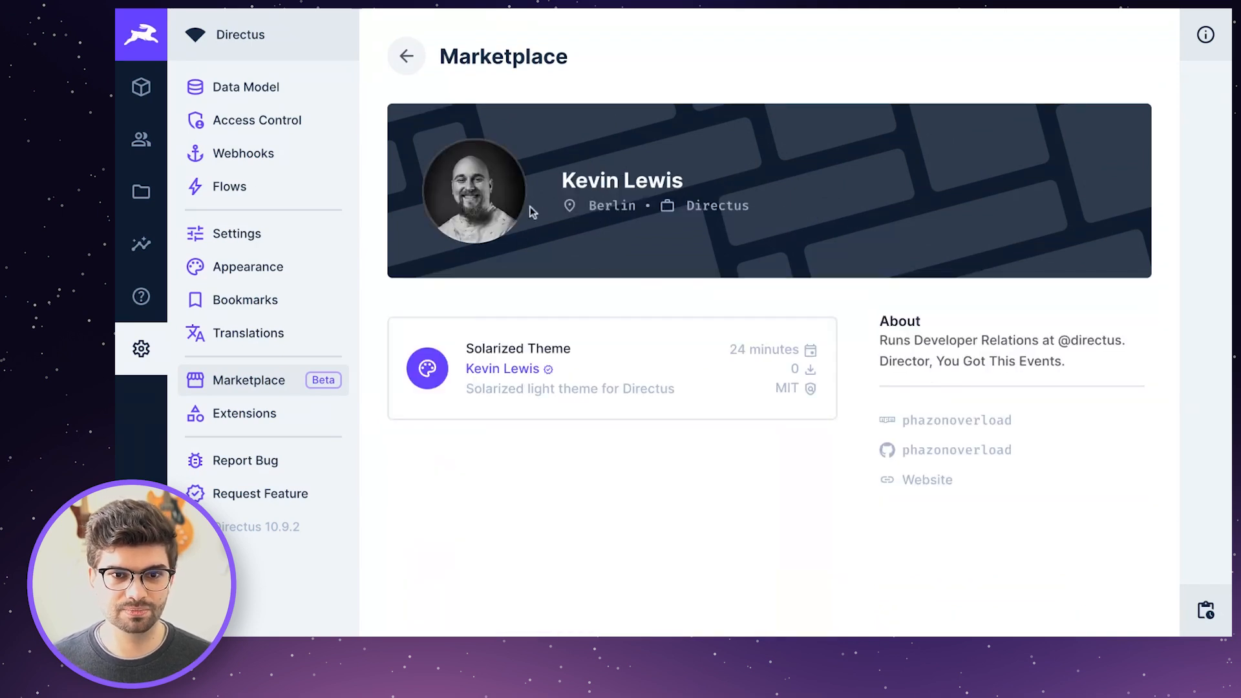
mouse_move(567, 241)
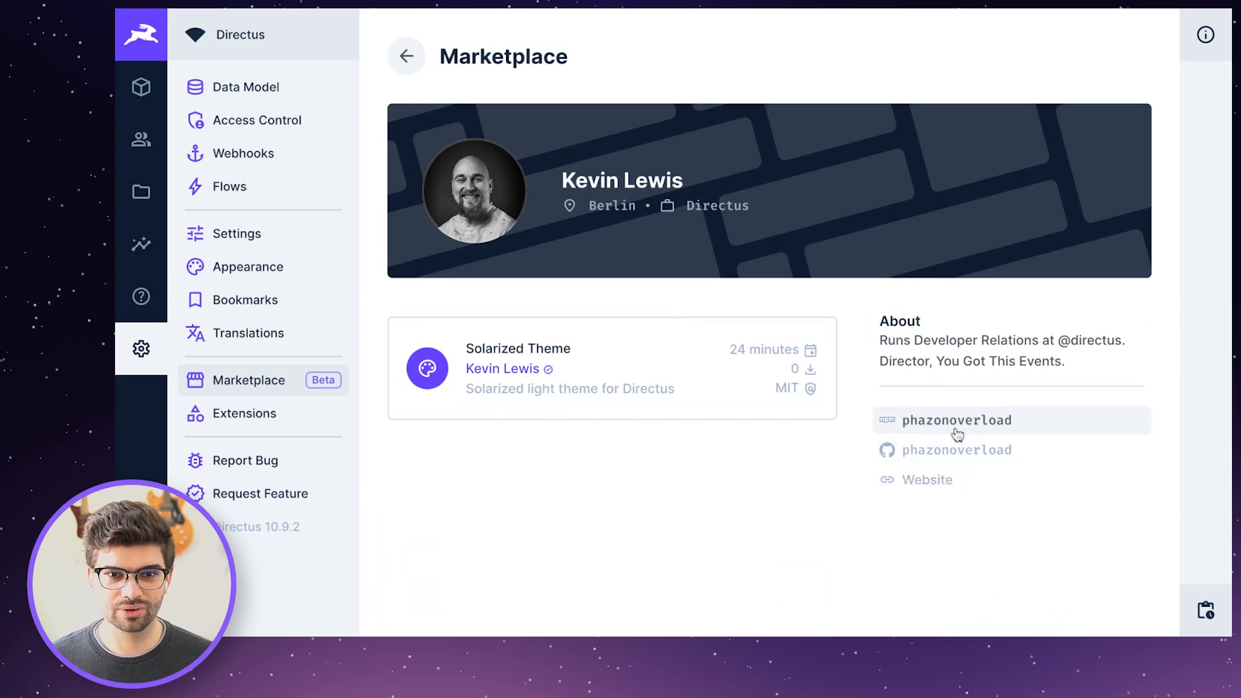
mouse_move(938, 362)
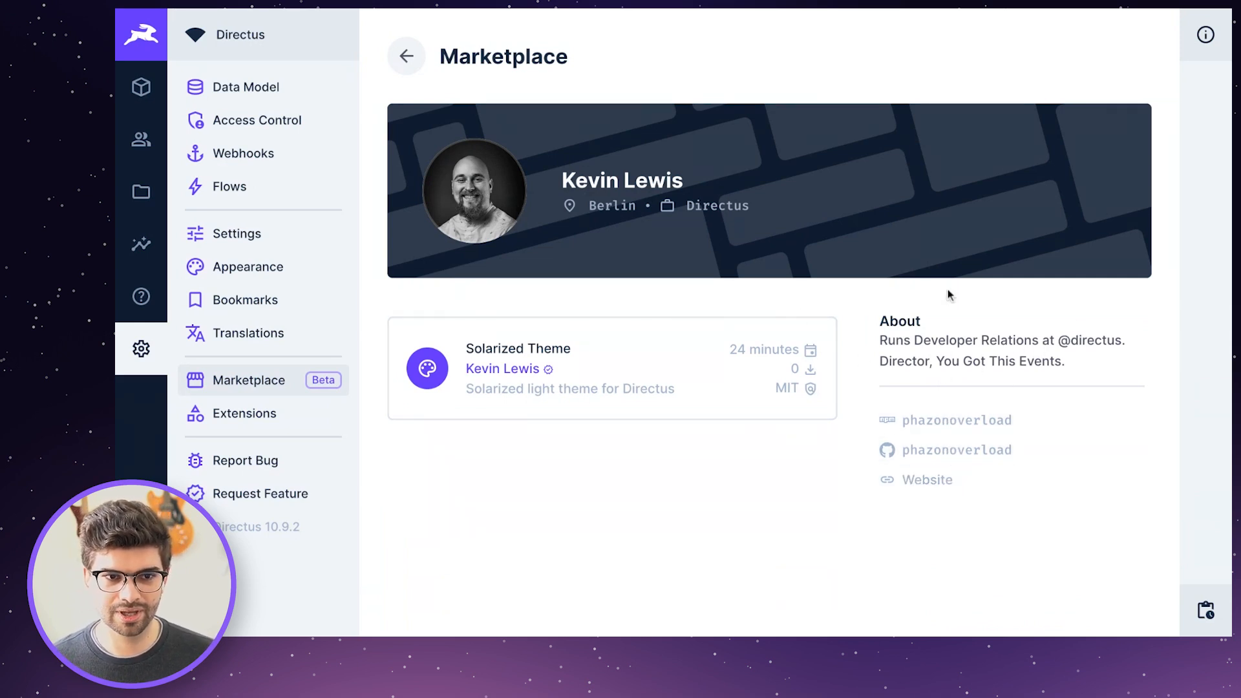
mouse_move(571, 394)
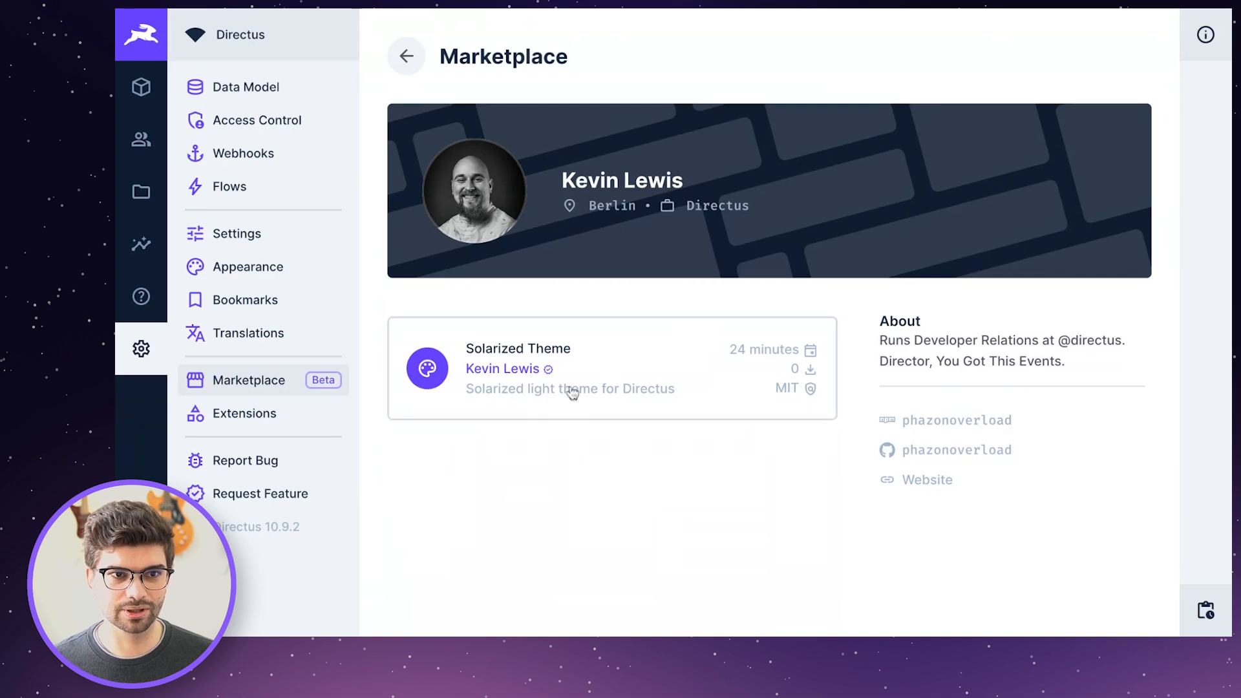
mouse_move(406, 56)
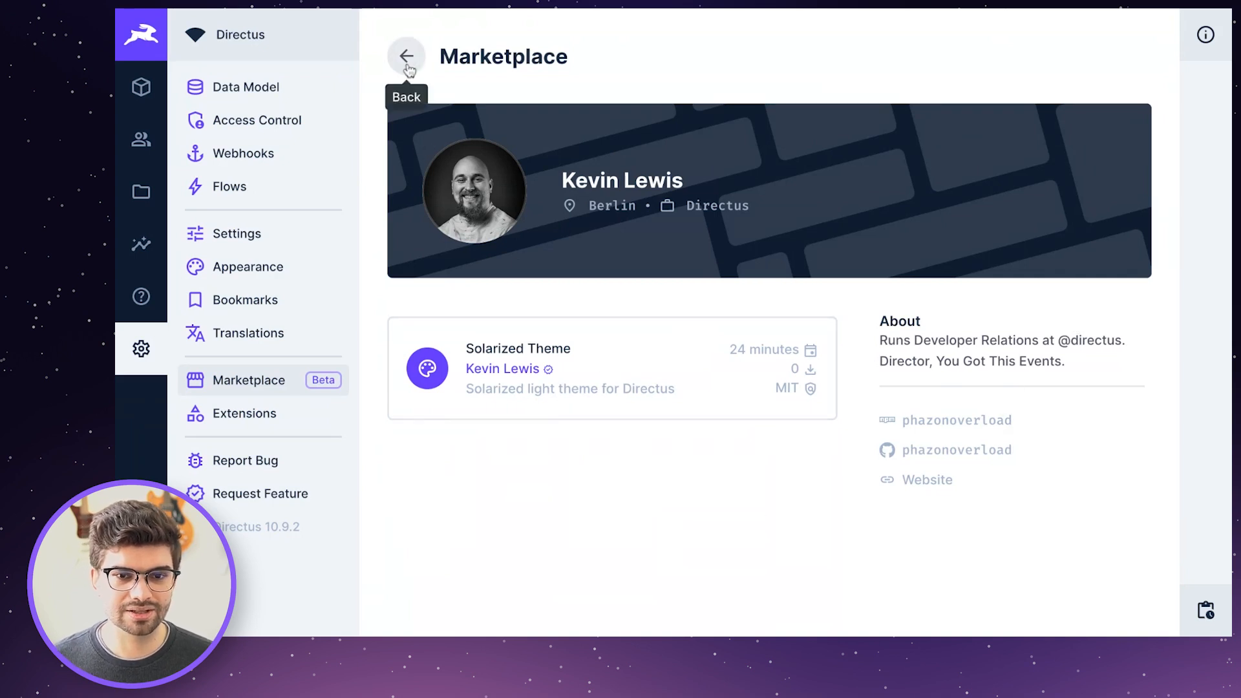
click(518, 349)
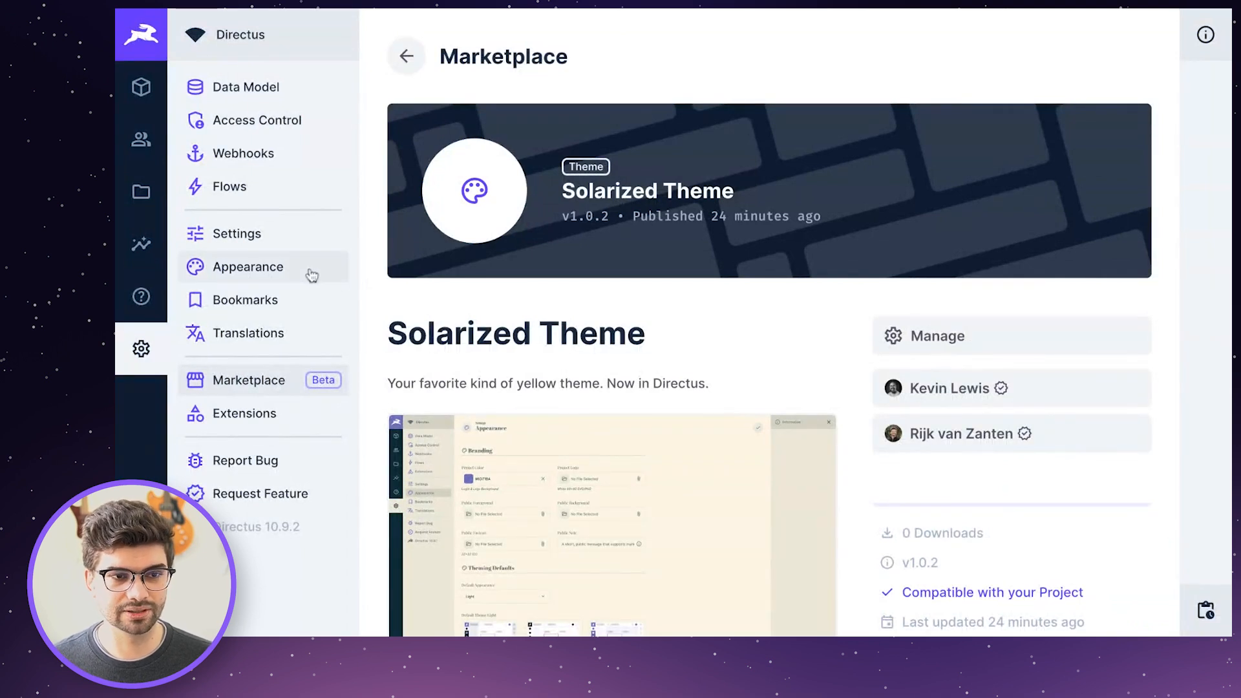
Save Solarized as the Default Theme Light in Appearance settings.
click(250, 267)
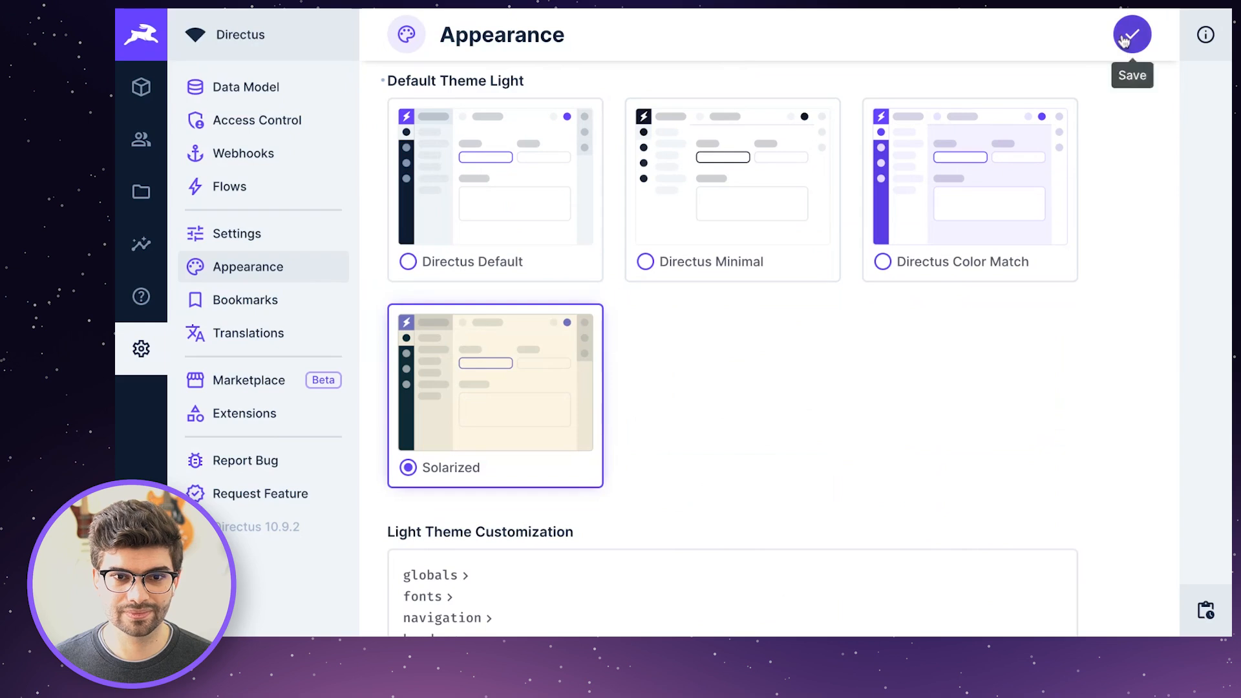
click(1130, 34)
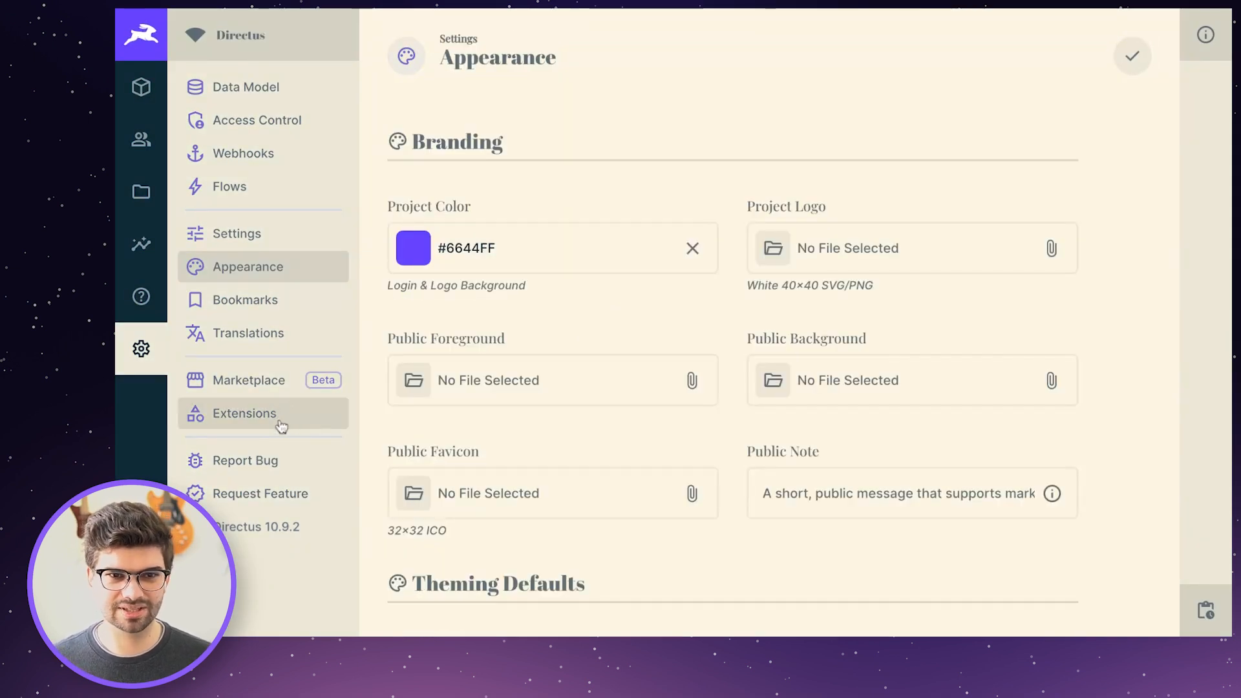
List installed extensions and show the solarized-theme 1.0.2 Disable and Uninstall options.
click(244, 413)
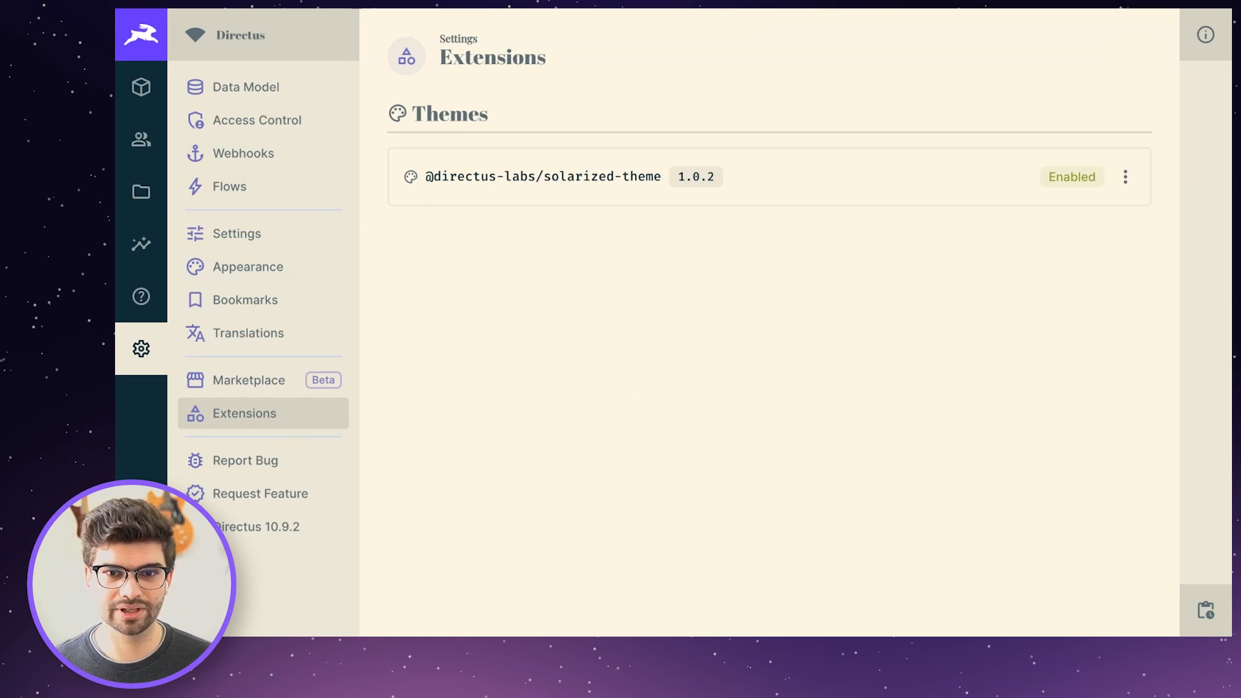
click(1125, 177)
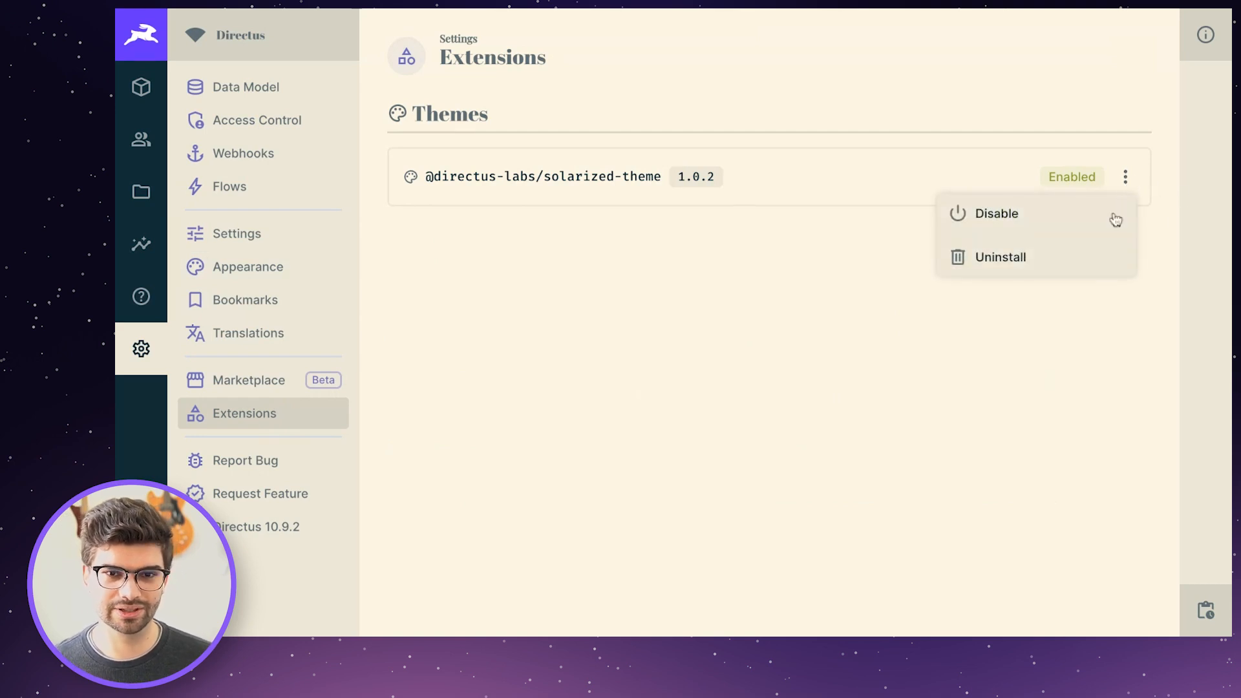